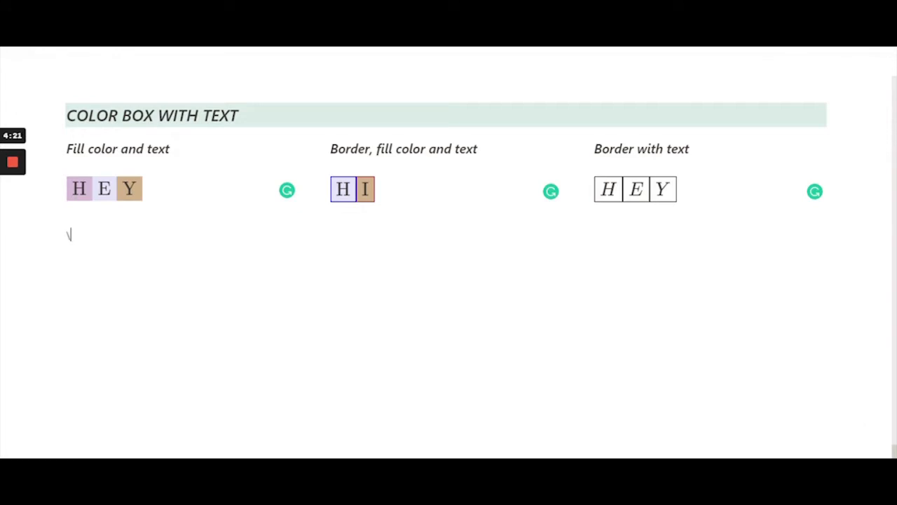
Write \colorbox{thistle}{H}\colorbox{thistle}{E}\colorbox{thistle}{Y} as plain text below the HEY example.
text(colorb)
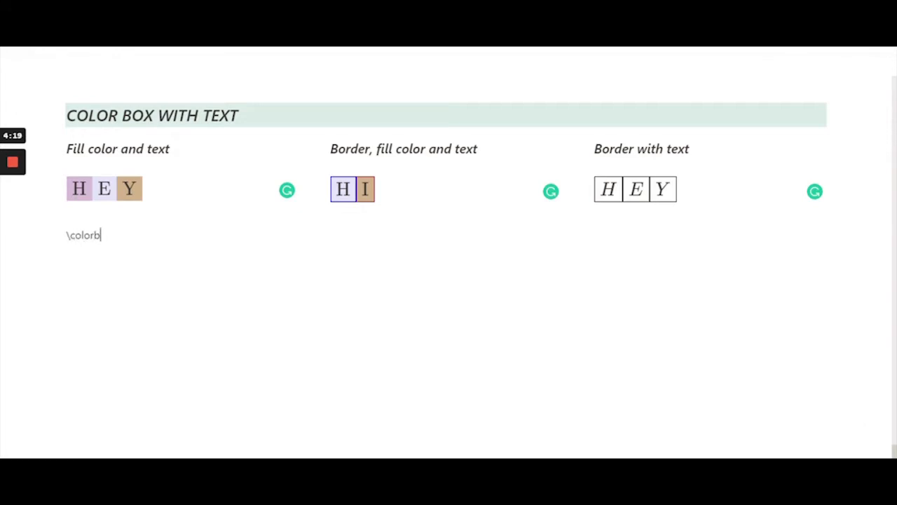
text(ox)
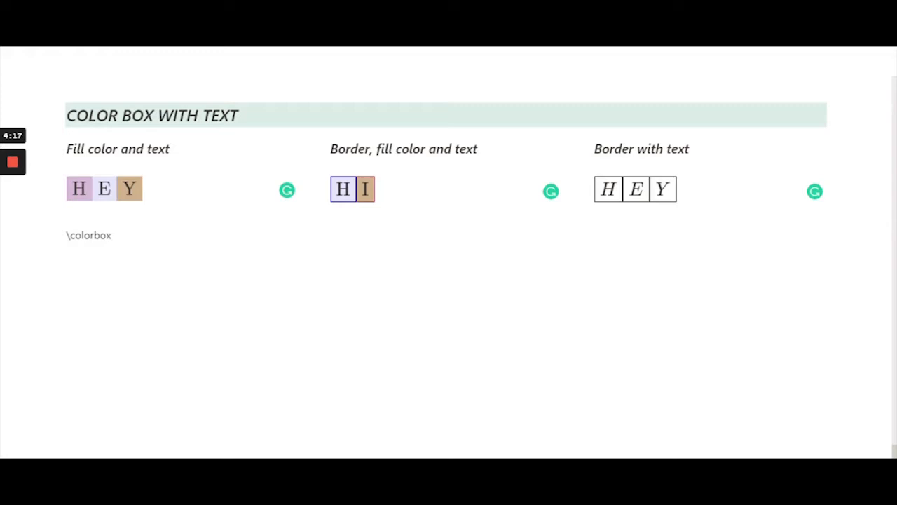
text({)
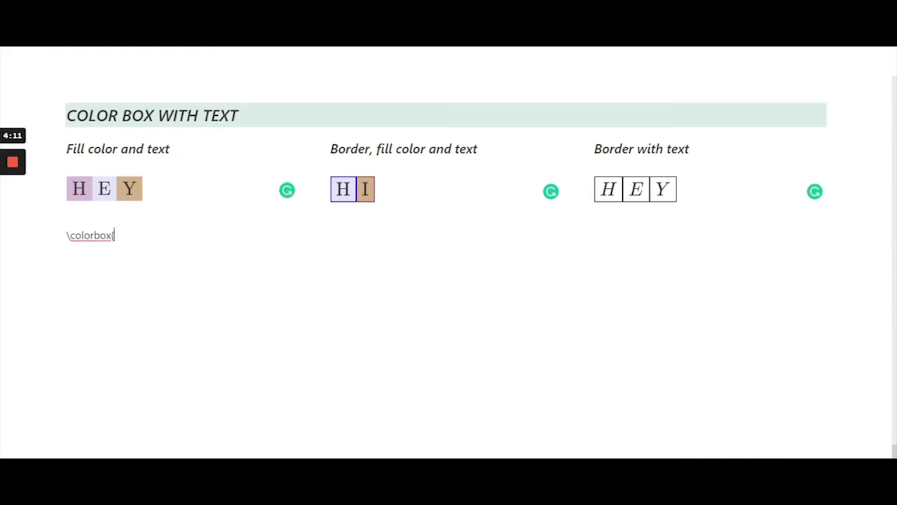
text({thist)
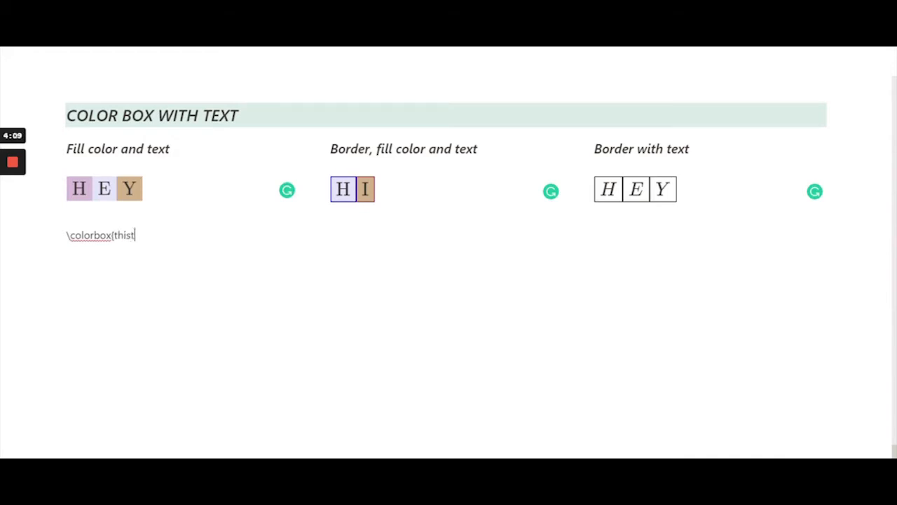
text(le)
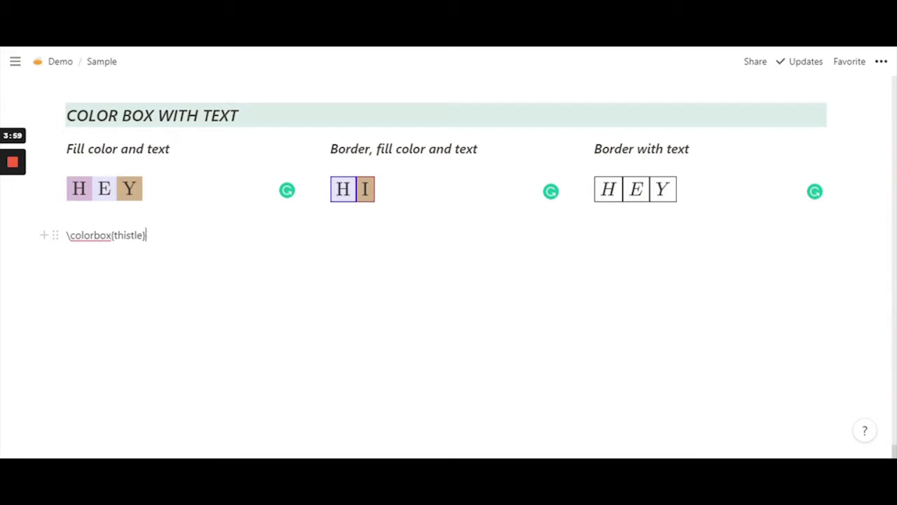
text({)
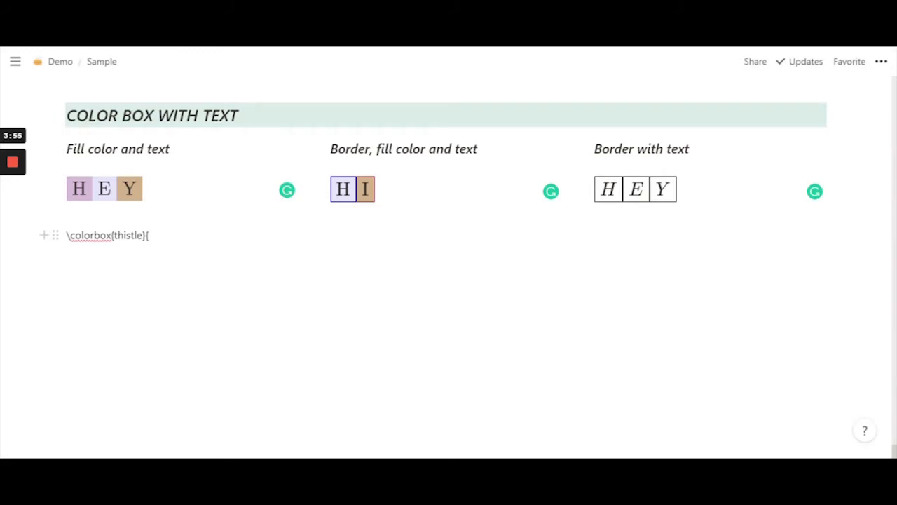
text(H)
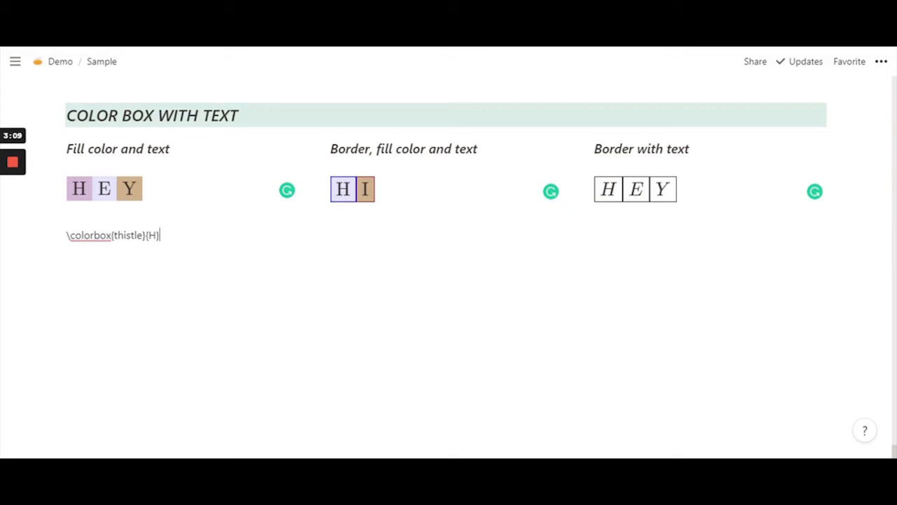
text(\colorbox{thistle}{H})
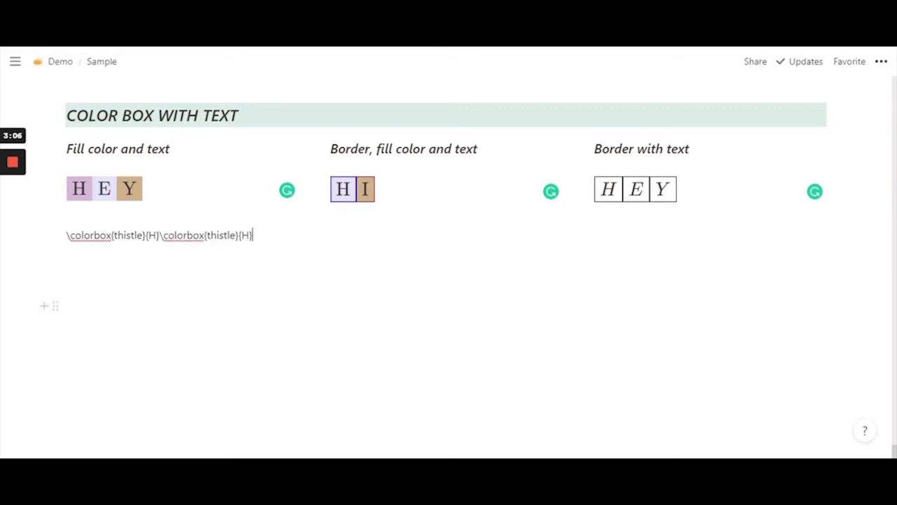
text({E}\colorbox{thistle}{H})
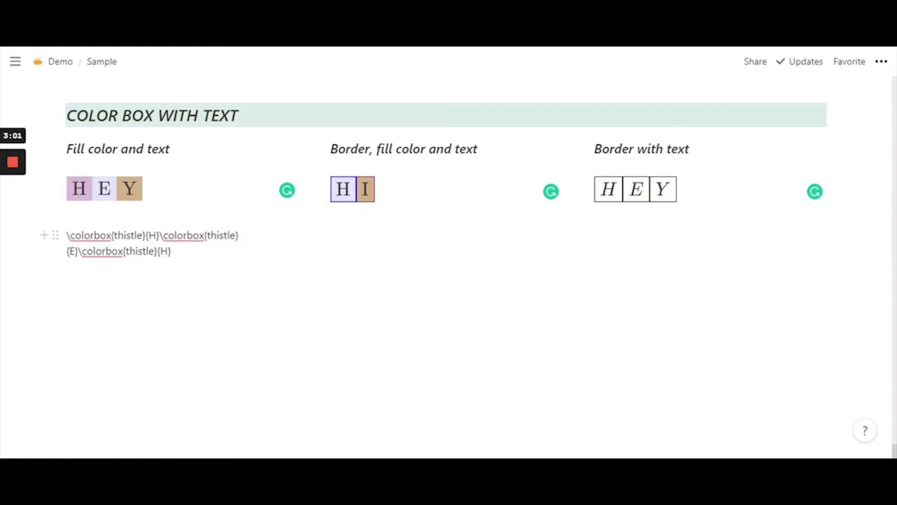
text(Y)
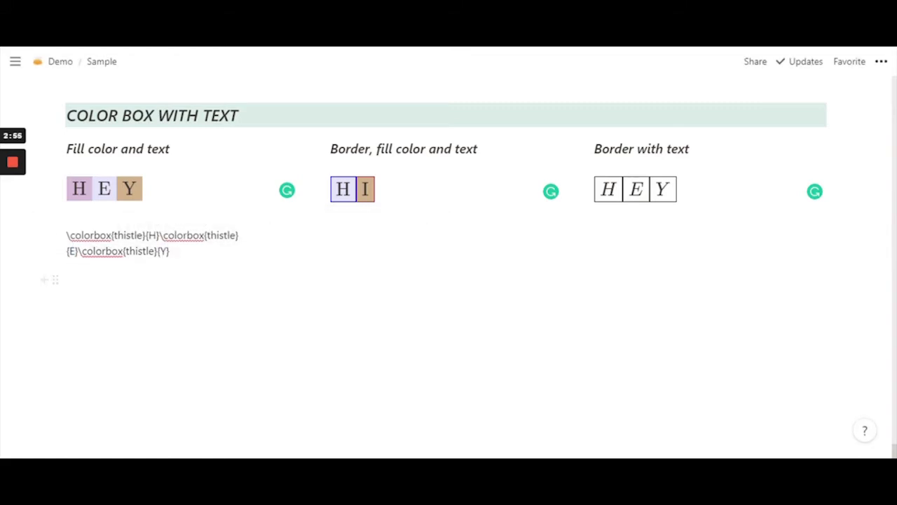
Create an inline equation from 'Hey' that renders the thistle colorbox code, then reopen it for editing.
click(118, 279)
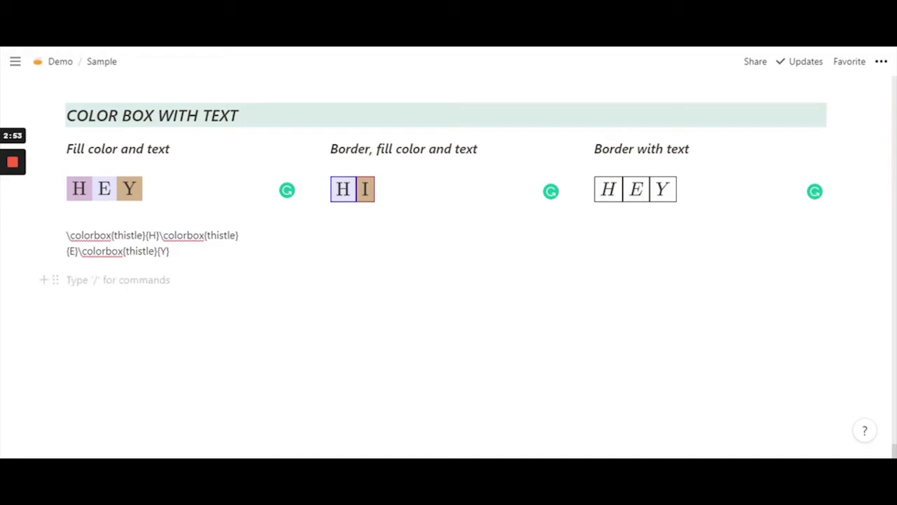
text(Hey)
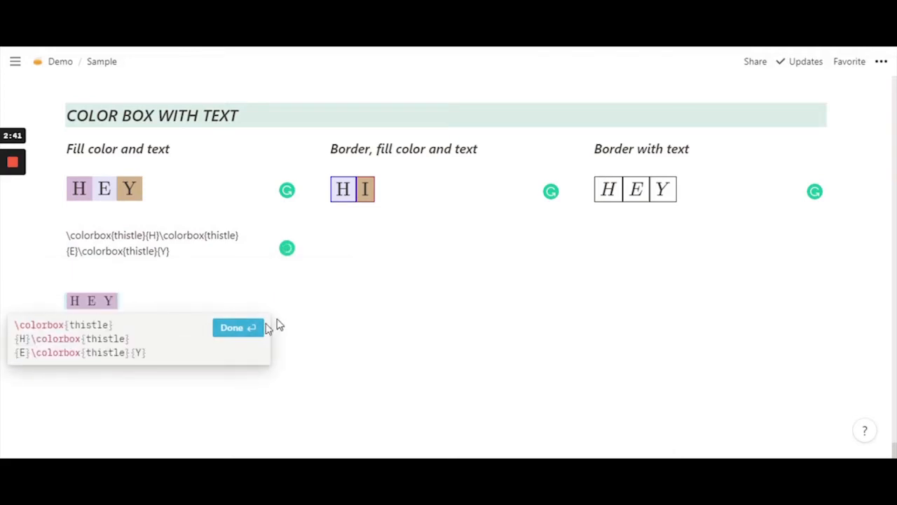
click(238, 328)
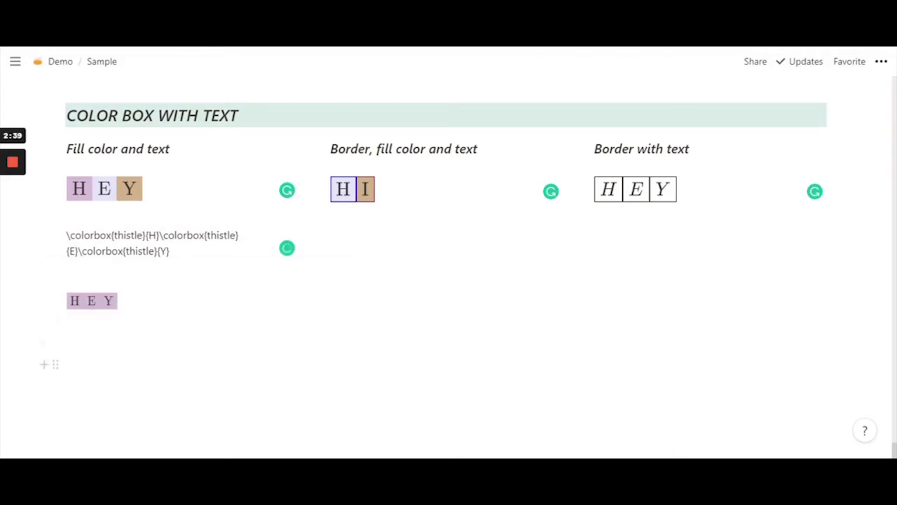
click(92, 301)
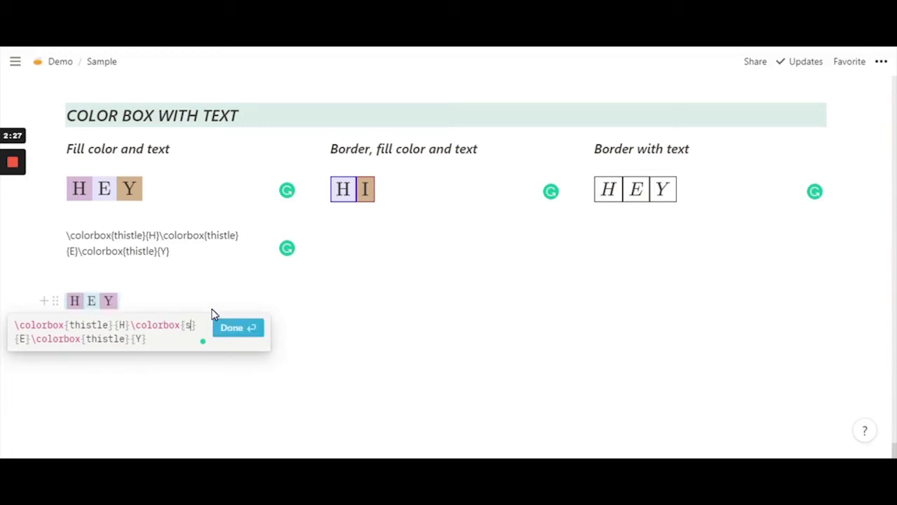
Recolour the equation so E is salmon-filled and Y grey-filled, keeping H thistle, and confirm.
text(salmon)
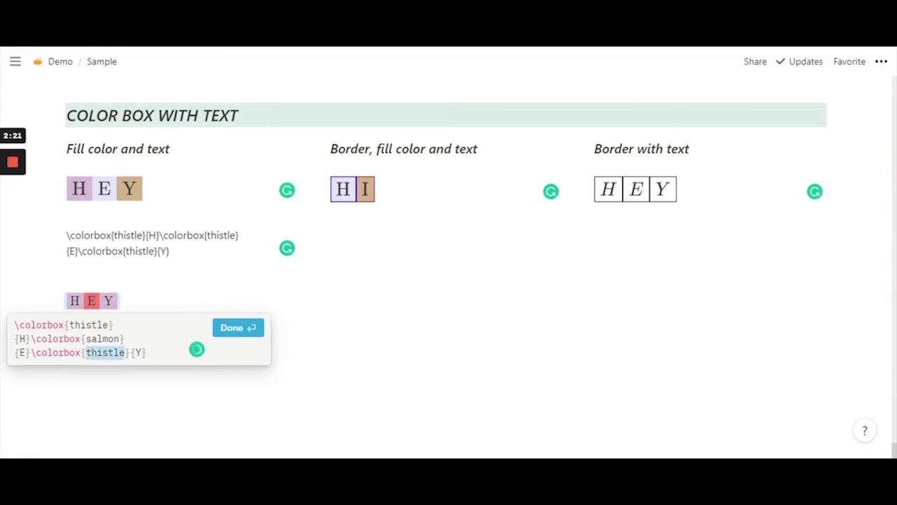
text(bl)
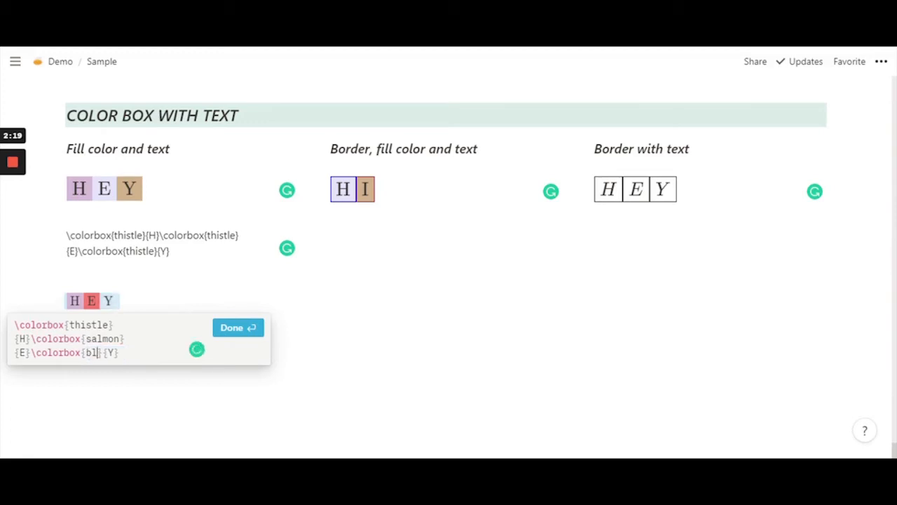
text(ue)
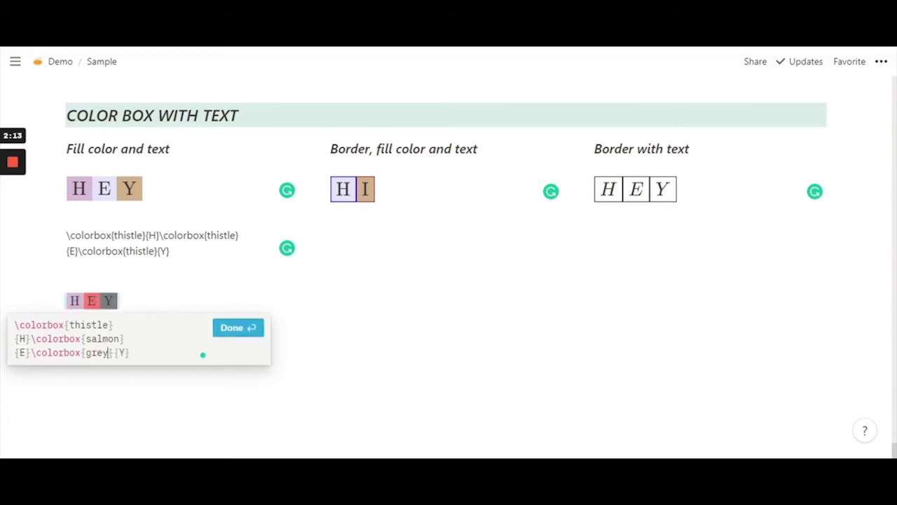
click(238, 328)
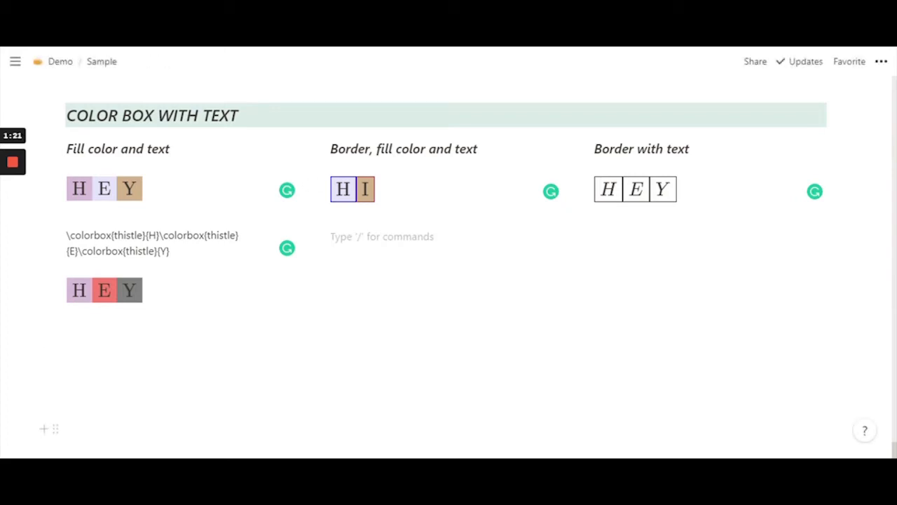
Write \fcolorbox{blue}{lavender}{H}\fcolorbox{brown}{tan}{I} as plain text below the HI example.
text(\fcolorb)
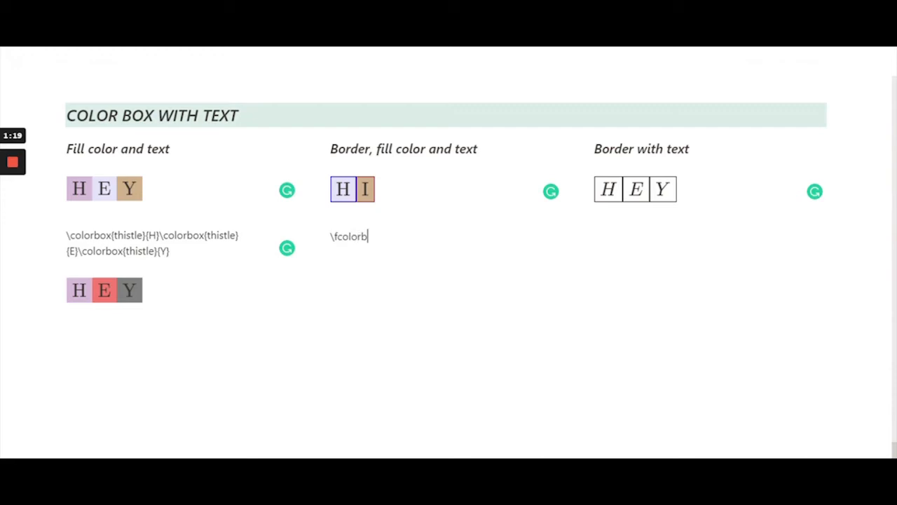
text(ox{)
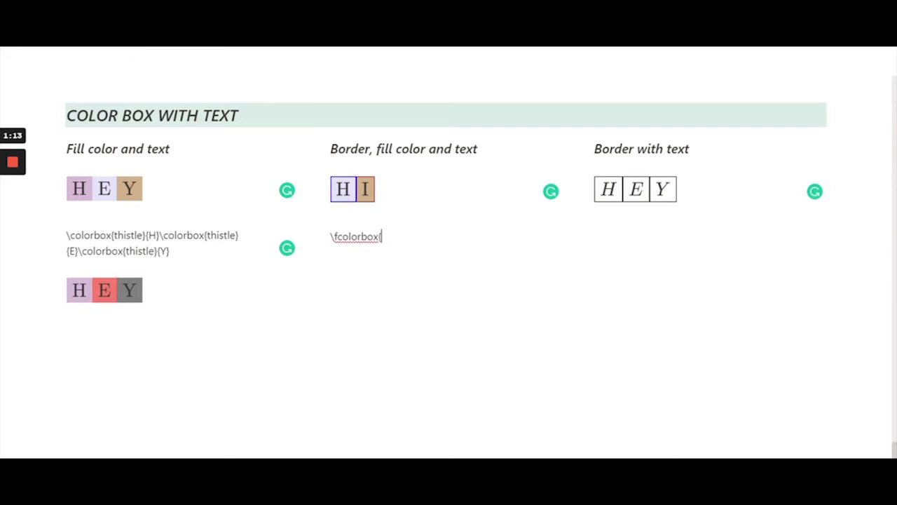
text(blue)
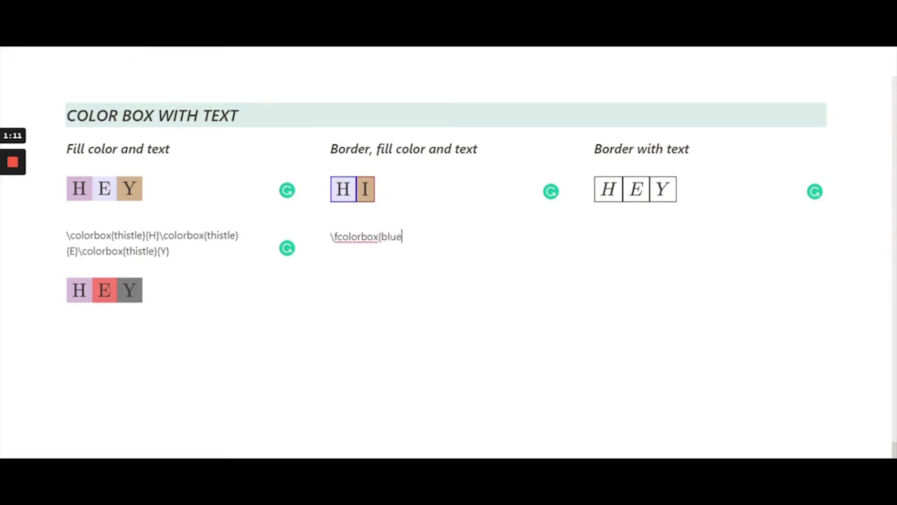
text({)
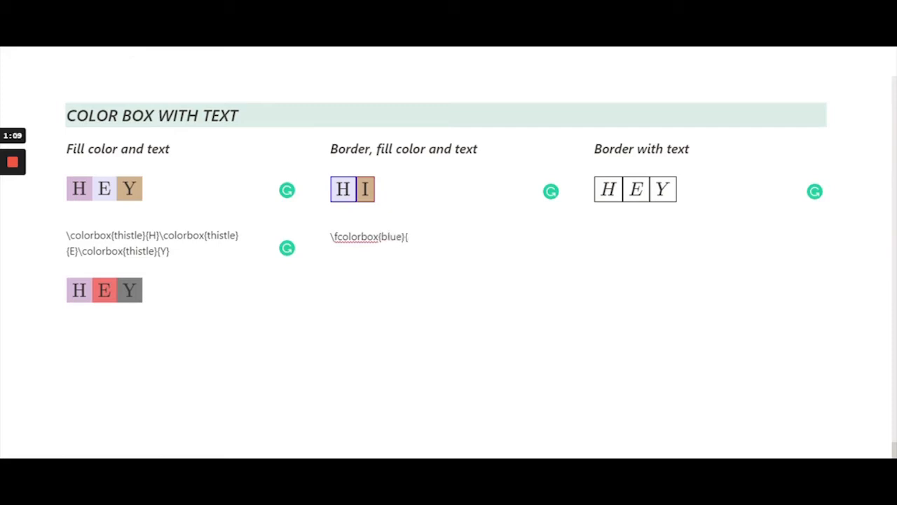
text(lavn)
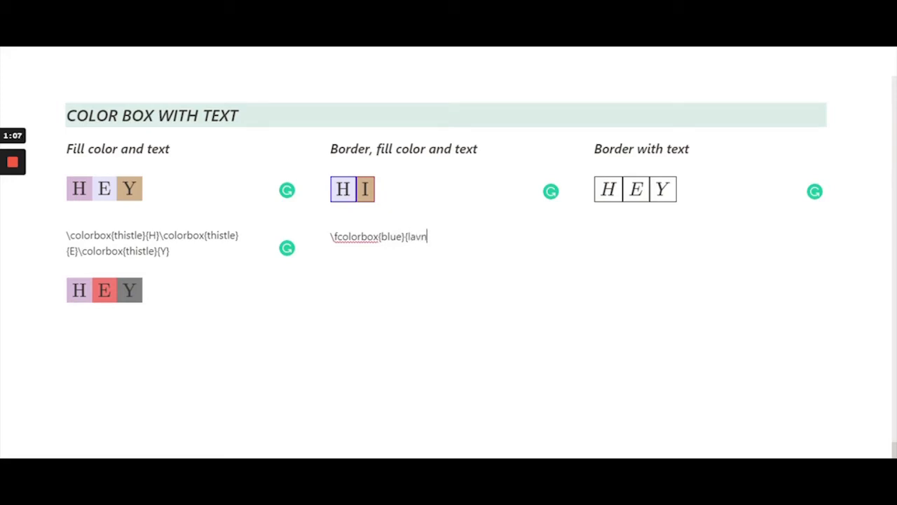
text(ender)
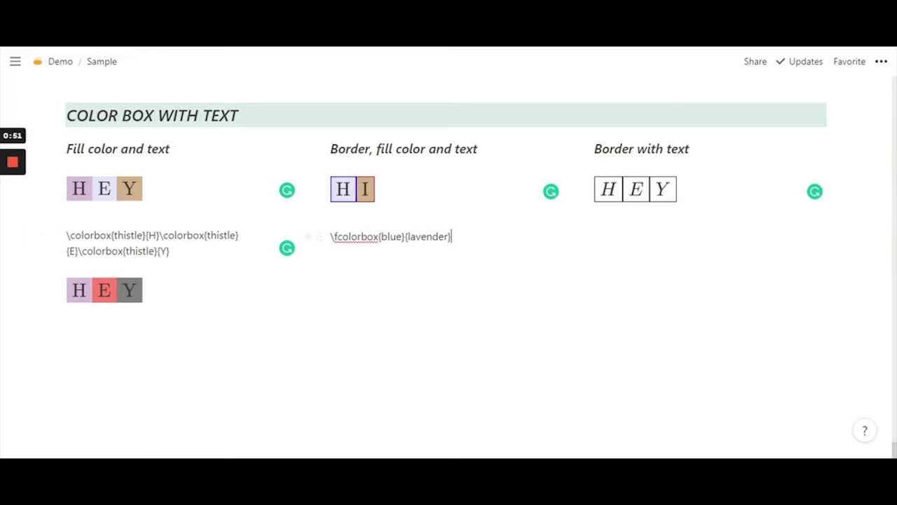
text({)
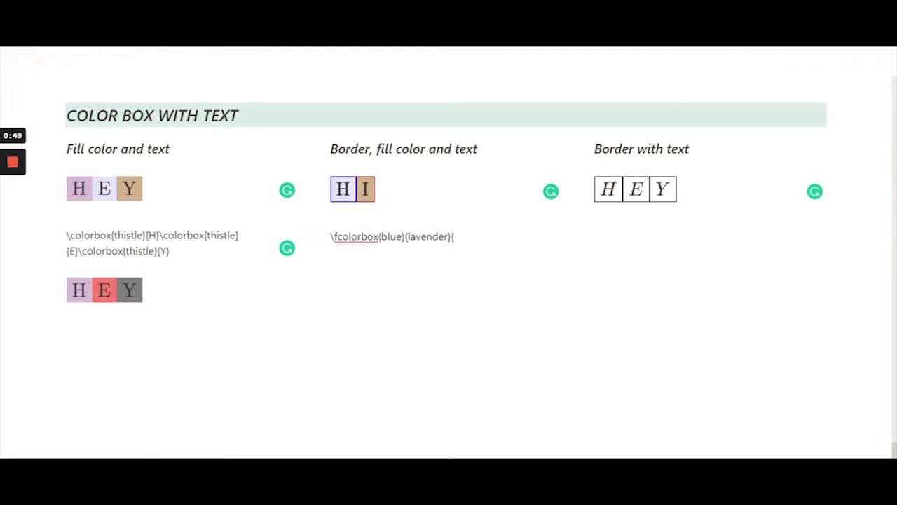
text(H}\fcolorbox{blue}{lavender}{H)
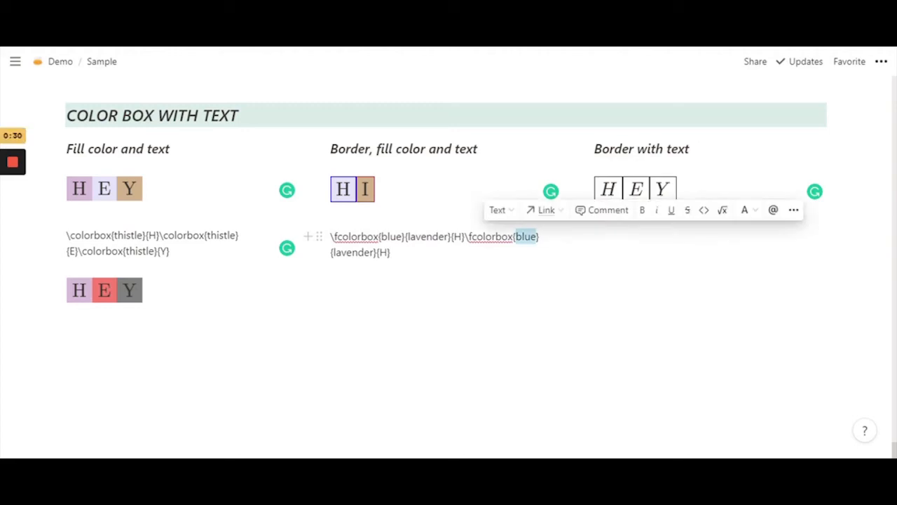
text(brw)
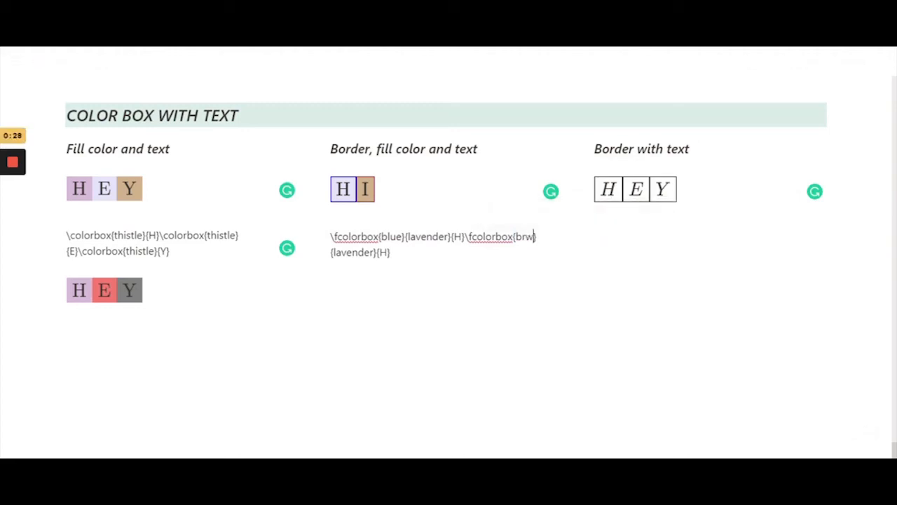
text(own)
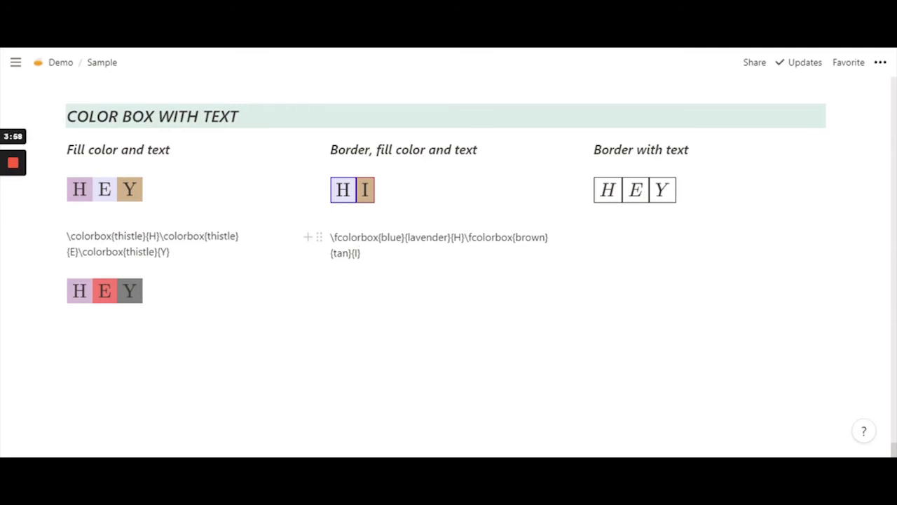
Convert placeholder 'hey' into an inline equation rendering blue-bordered lavender H and brown-bordered tan I.
click(362, 253)
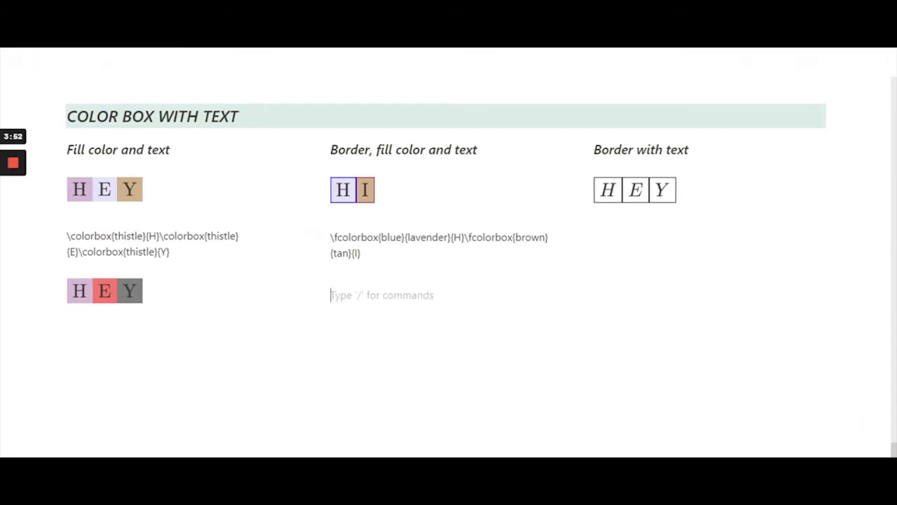
text(hey)
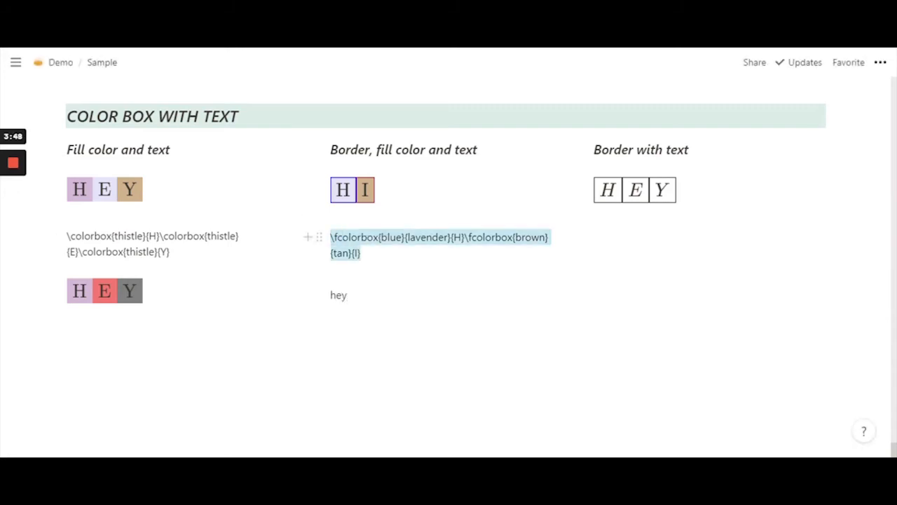
double_click(338, 295)
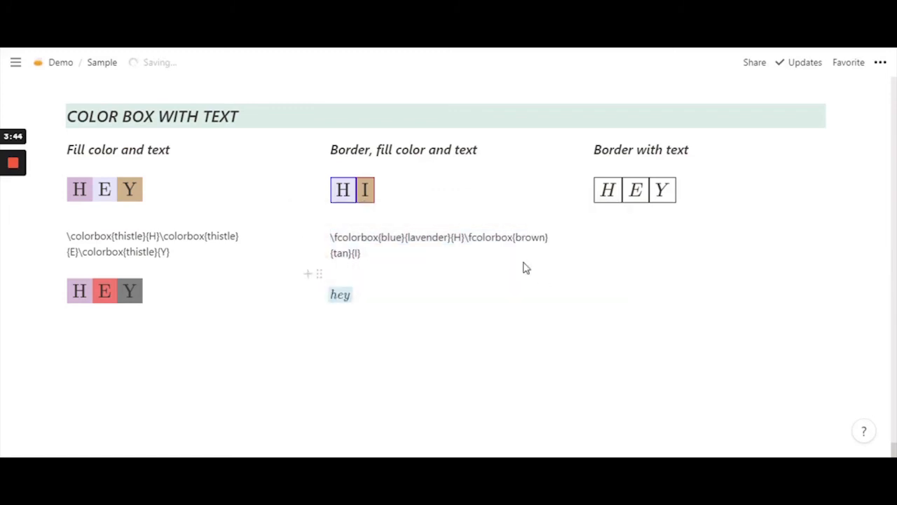
click(340, 295)
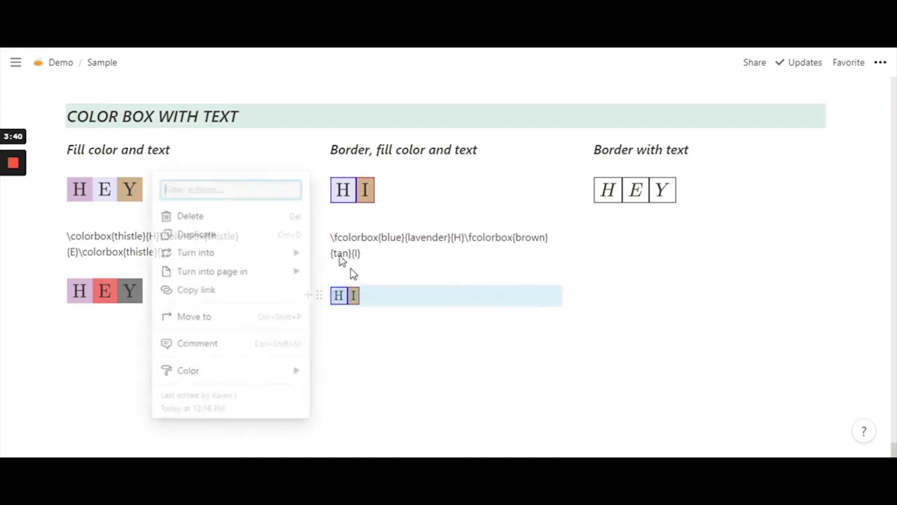
click(196, 252)
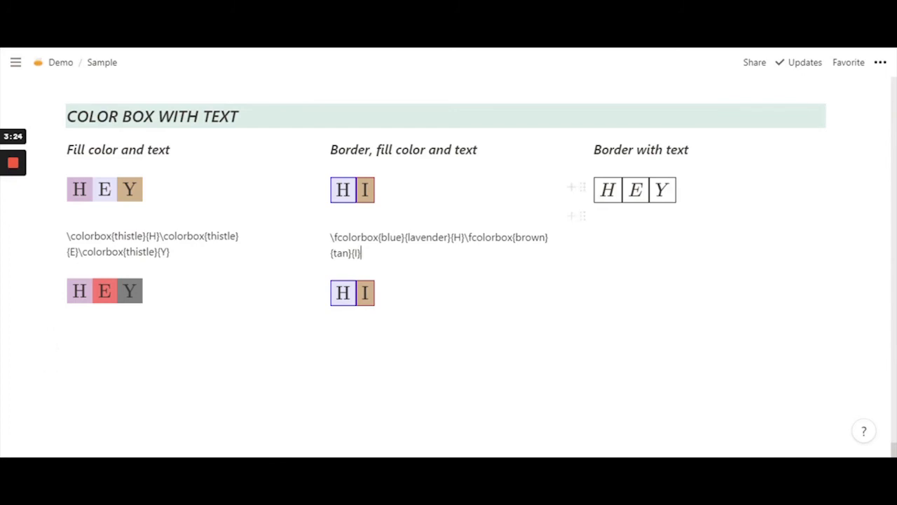
click(638, 237)
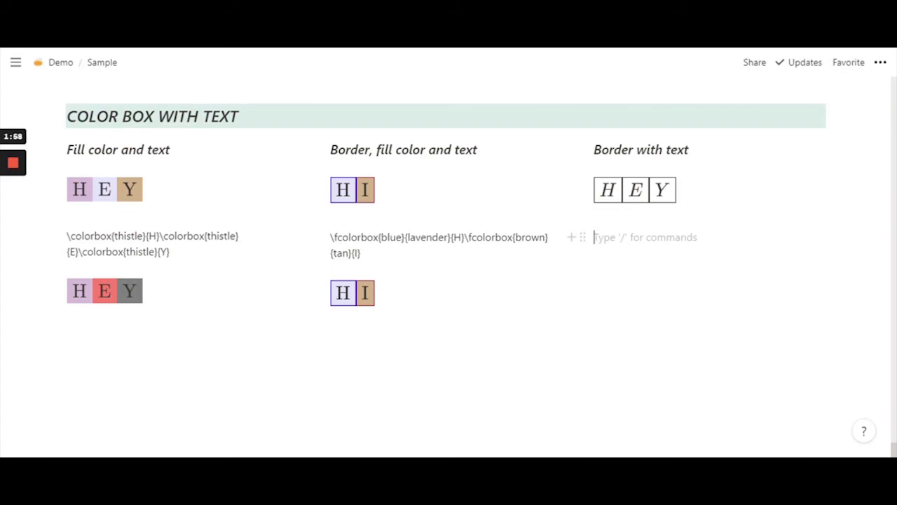
Write \boxed{H}\boxed{E}\boxed{Y} as plain text below the HEY example and start a new line.
text(\b)
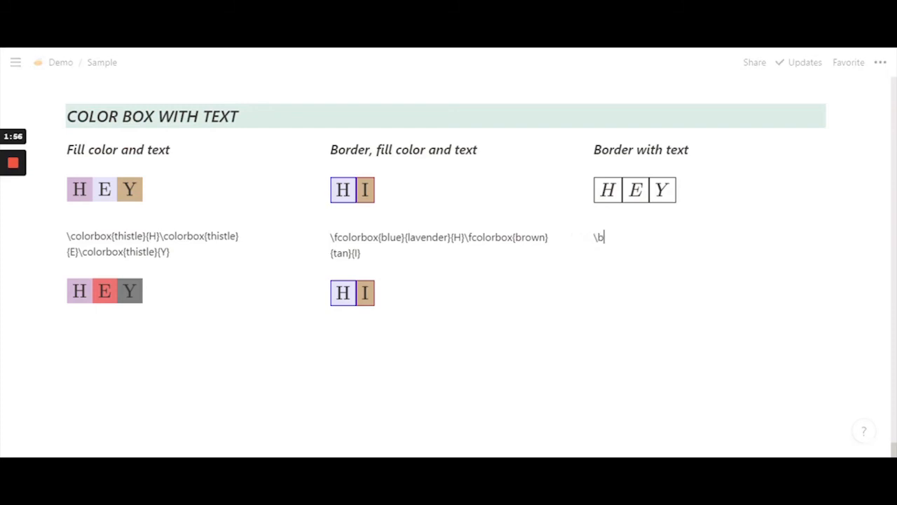
text(oxed)
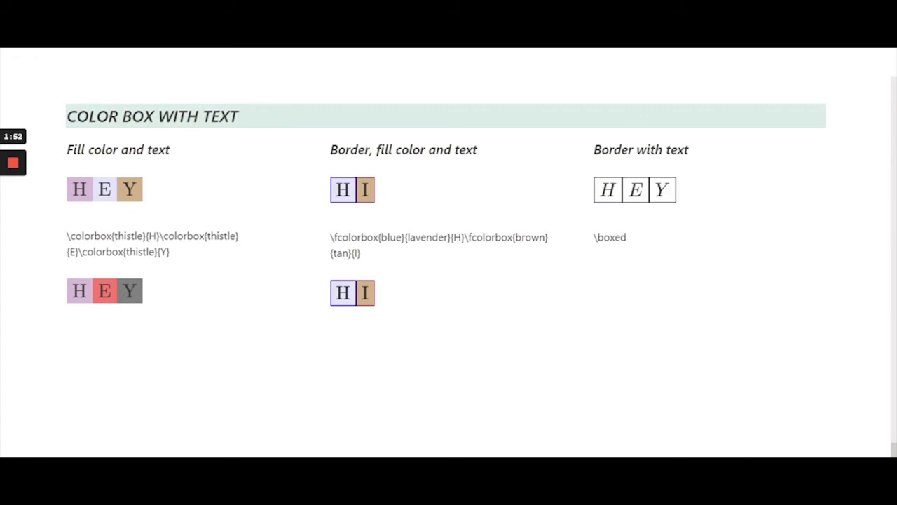
text({)
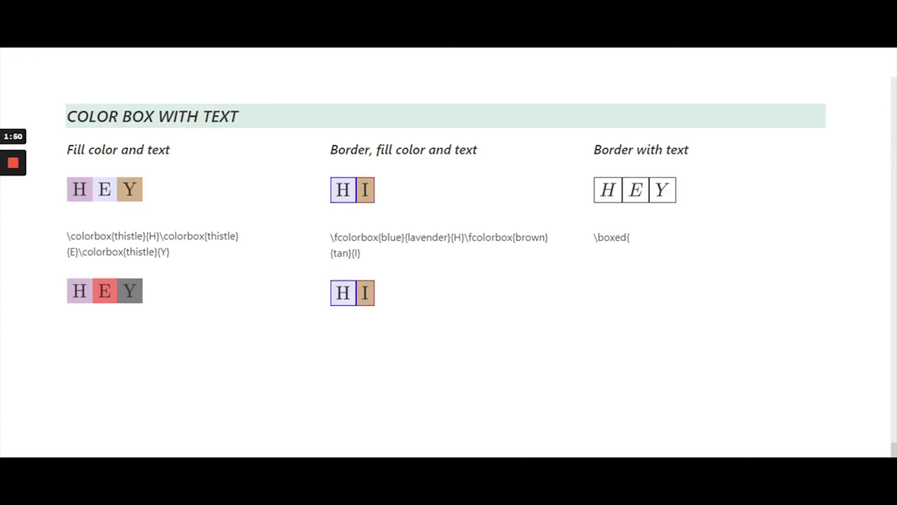
text(H)
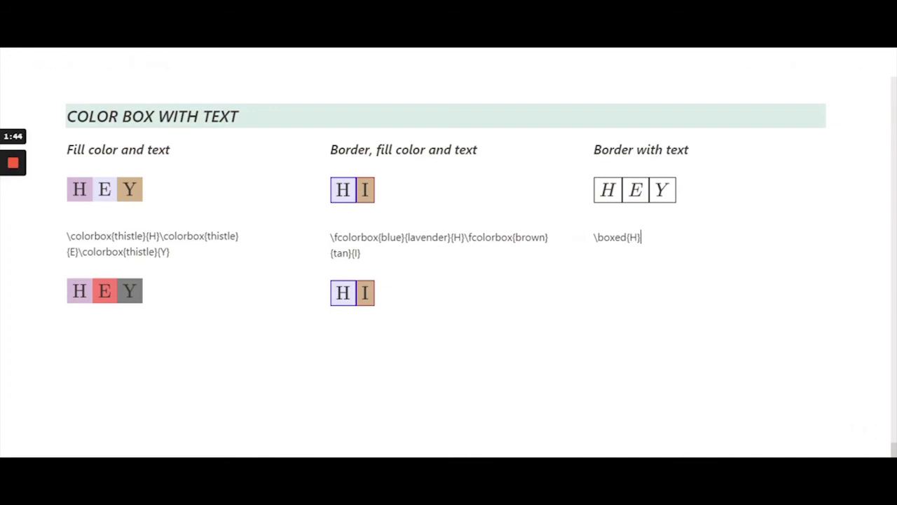
text(\b)
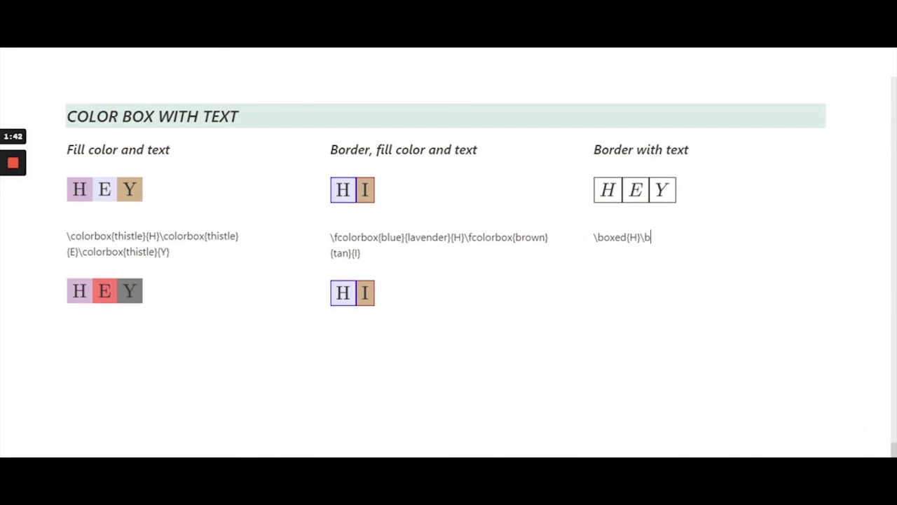
text(oxed{)
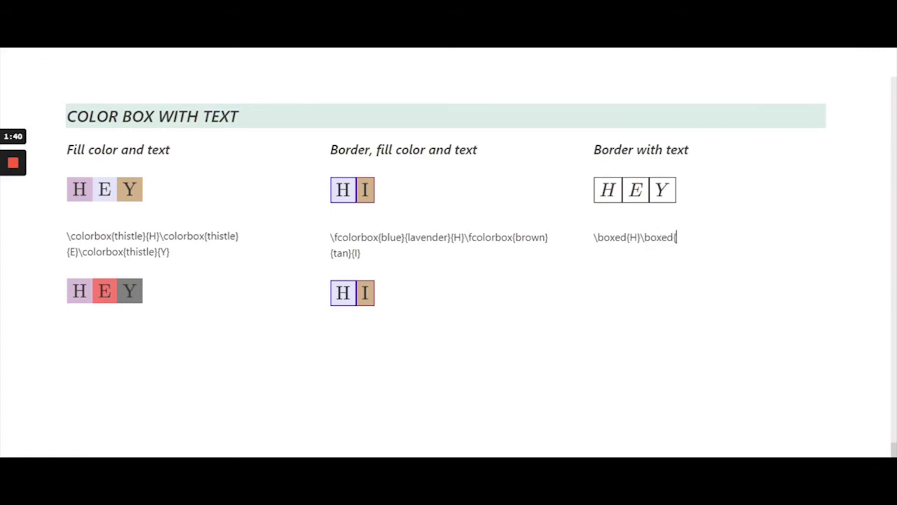
text(E}\)
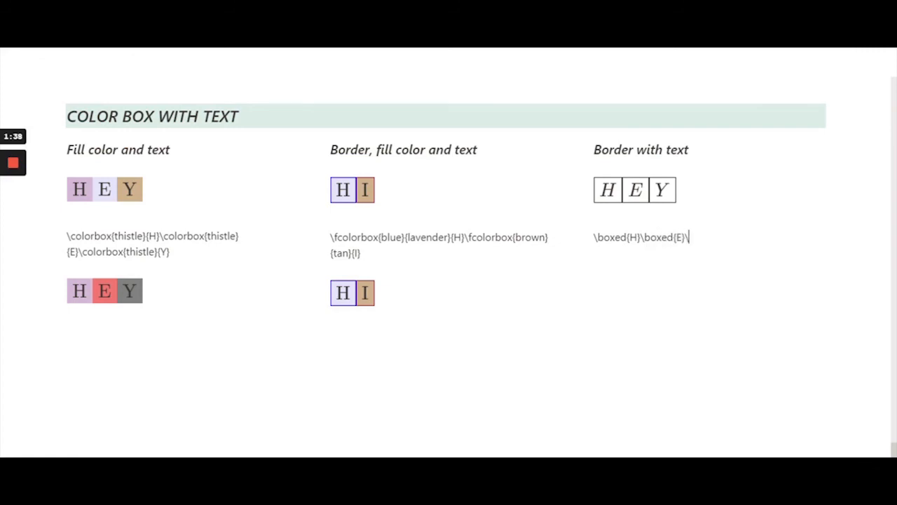
text(boxed)
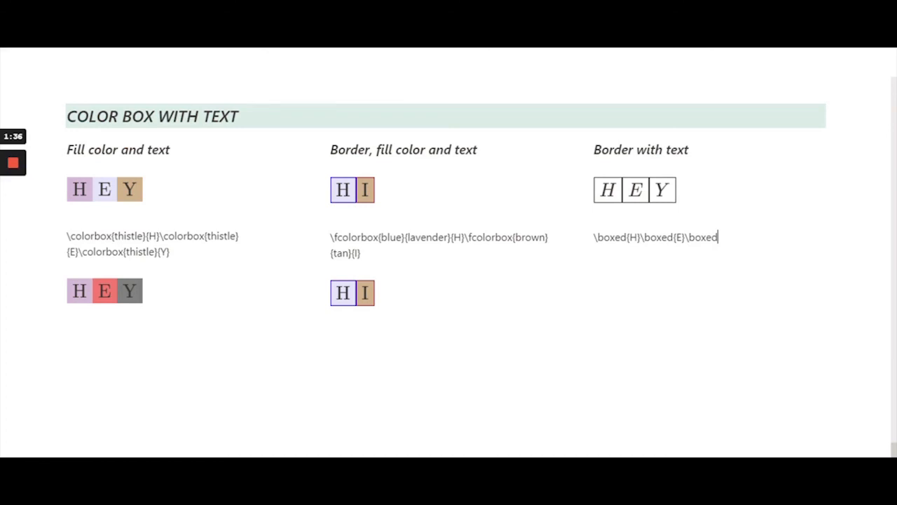
text({Y)
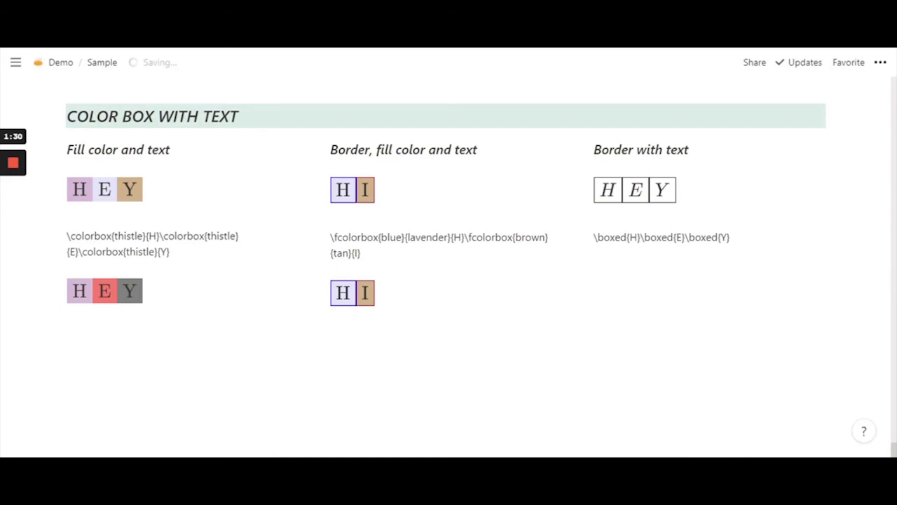
click(645, 280)
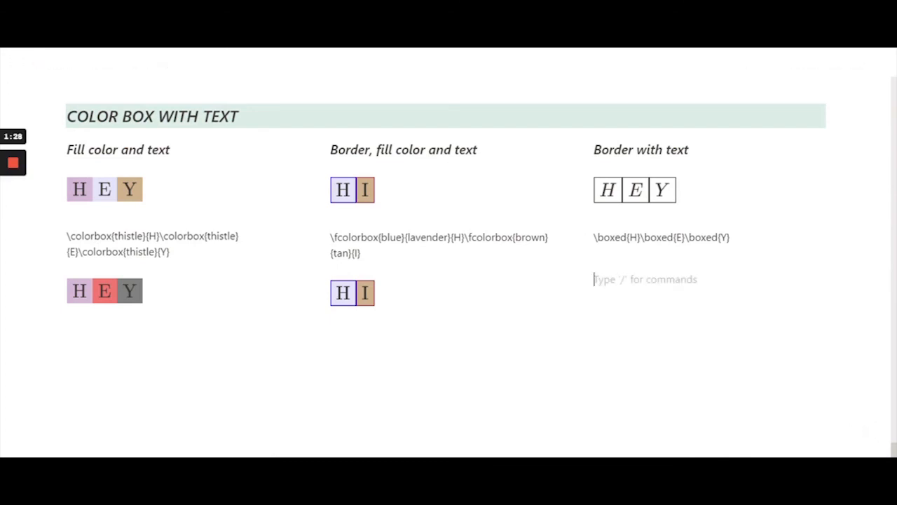
Convert placeholder 'Hey' into an inline equation rendering H, E and Y in plain bordered boxes.
text(Hey)
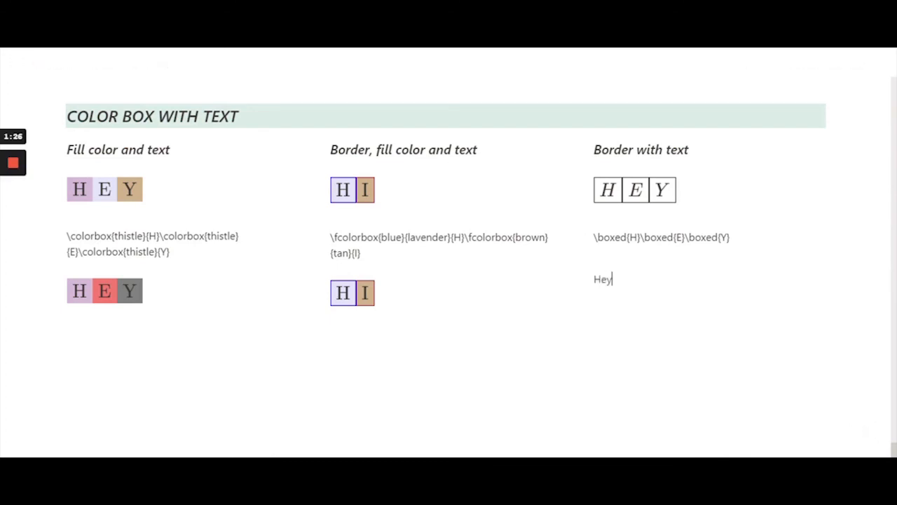
triple_click(662, 237)
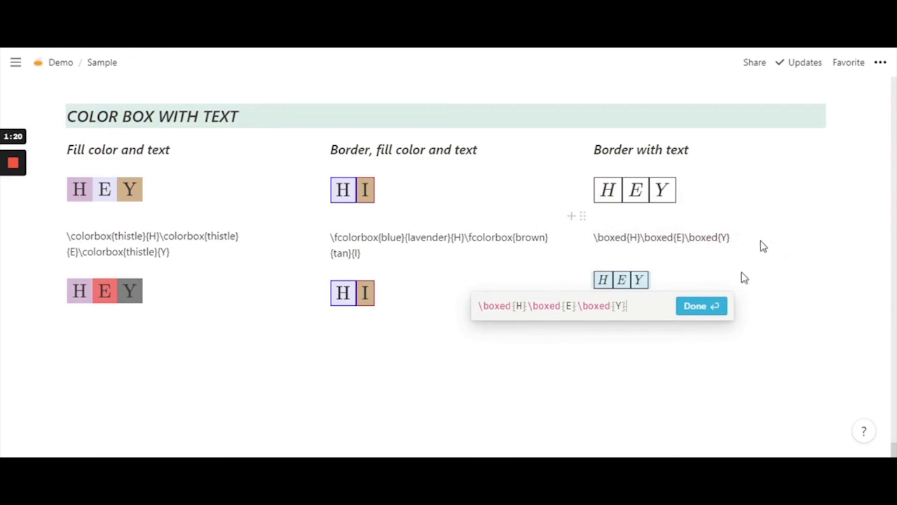
click(701, 306)
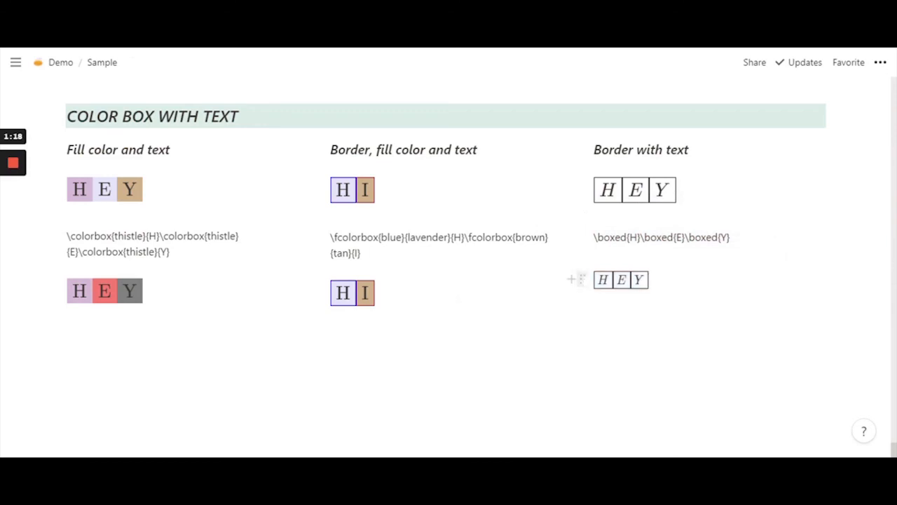